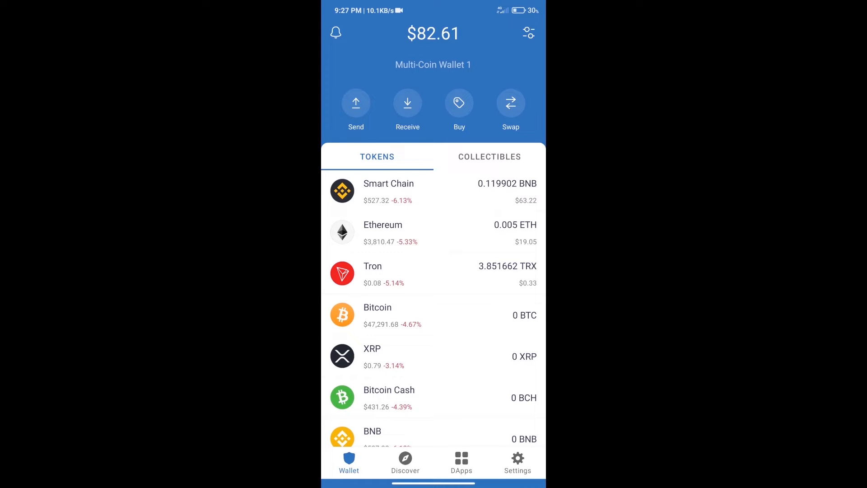
- Start buying BNB and enter an amount of 5
{"action": "left_click", "coordinate": [459, 103]}
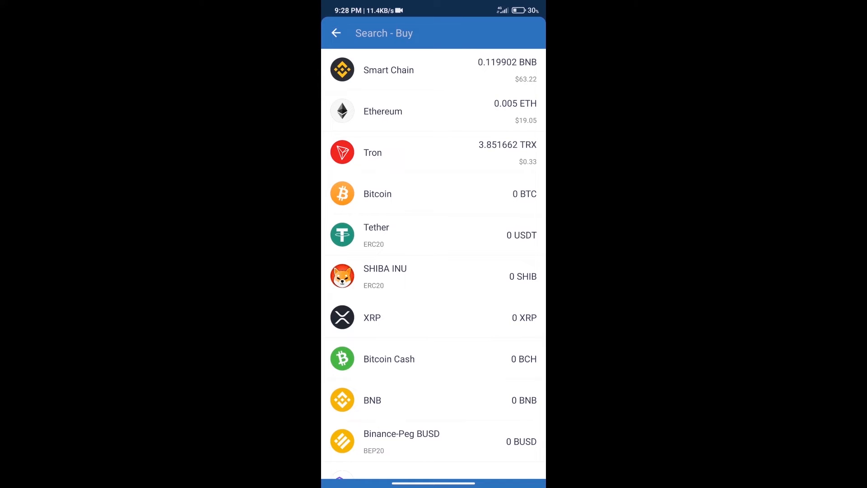
{"action": "type", "text": "bnb"}
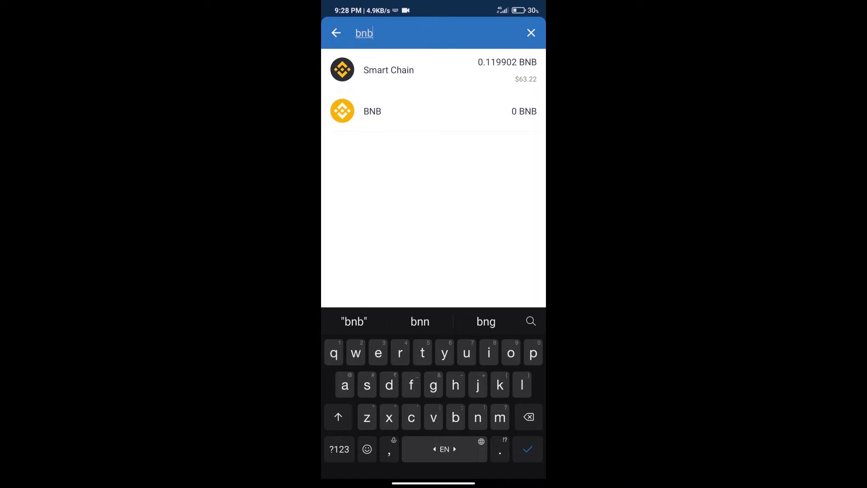
{"action": "left_click", "coordinate": [372, 111]}
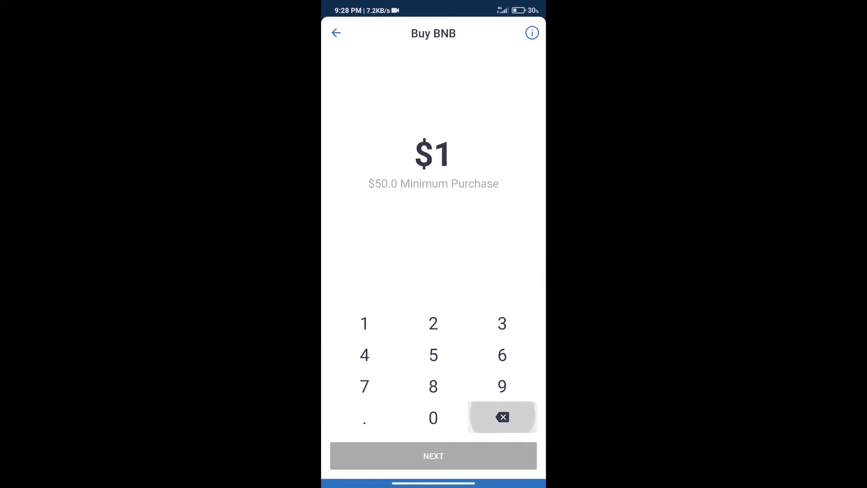
{"action": "type", "text": "5"}
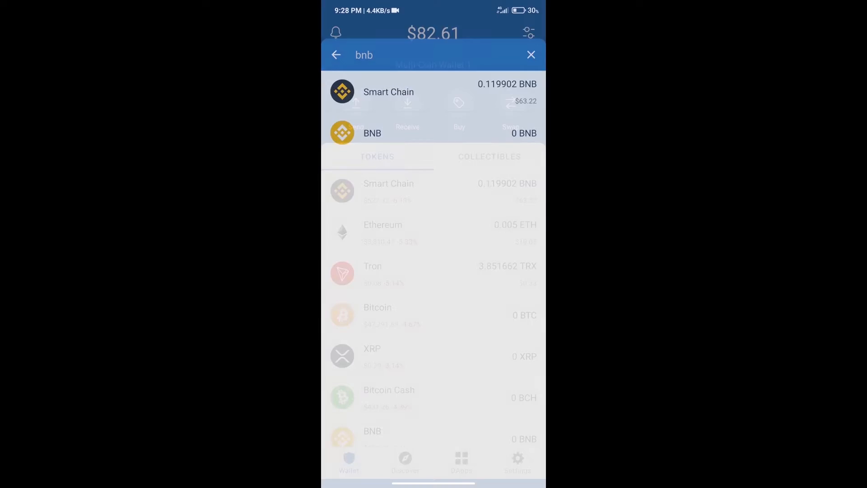
- Return to the wallet home and launch PancakeSwap from the DApps browser
{"action": "left_click", "coordinate": [531, 55]}
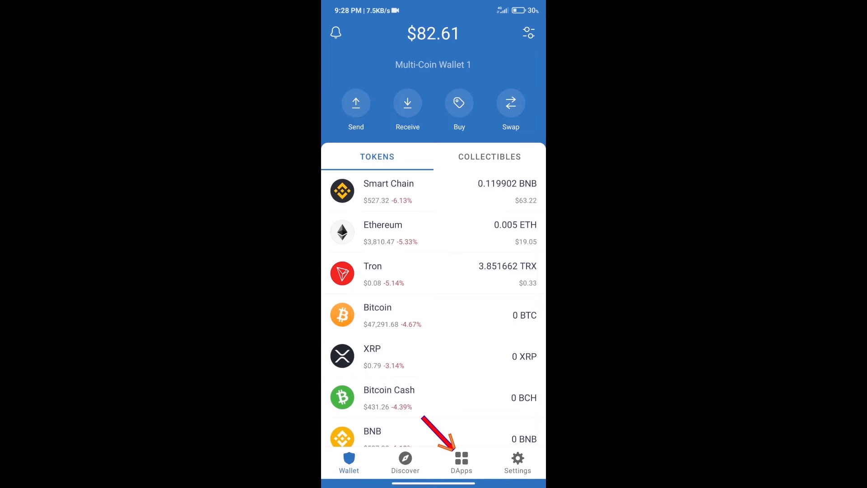
{"action": "left_click", "coordinate": [460, 461]}
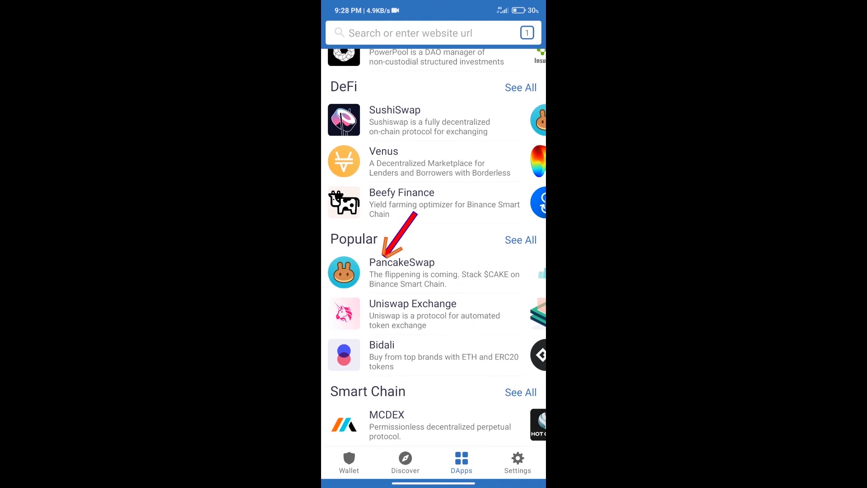
{"action": "left_click", "coordinate": [402, 271]}
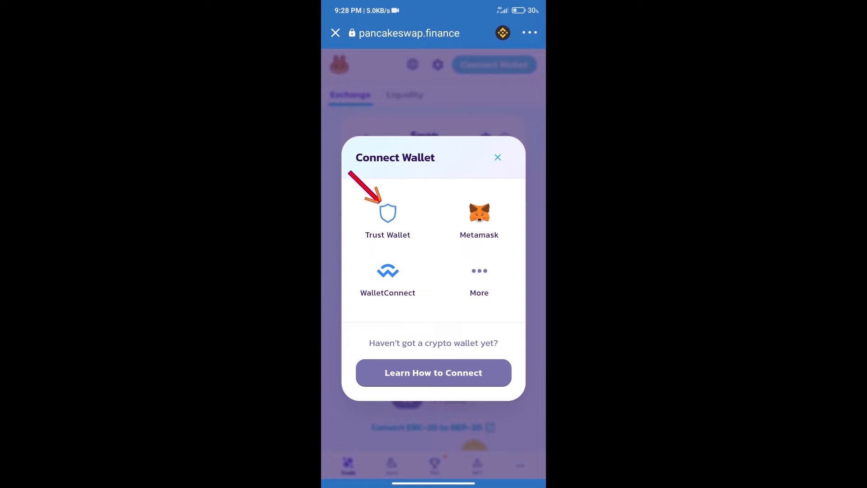
- Connect PancakeSwap to Trust Wallet and copy LaEeb's BEP20 contract address from CoinMarketCap
{"action": "left_click", "coordinate": [497, 157]}
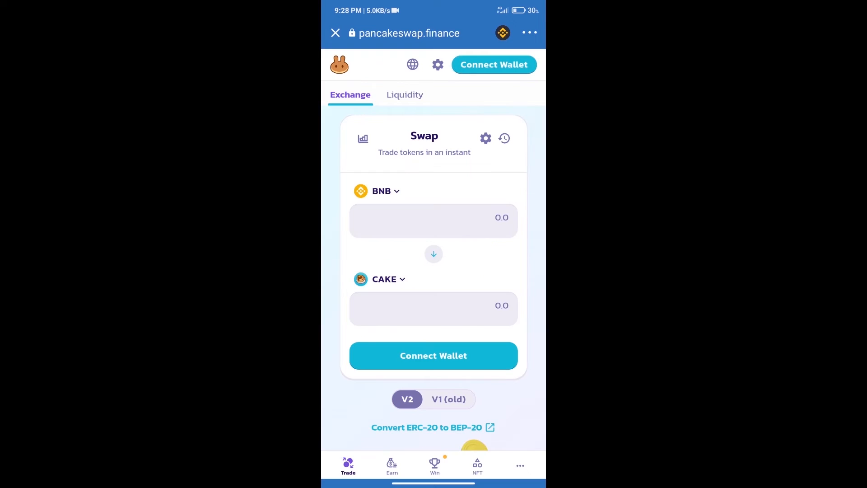
{"action": "left_click", "coordinate": [493, 64]}
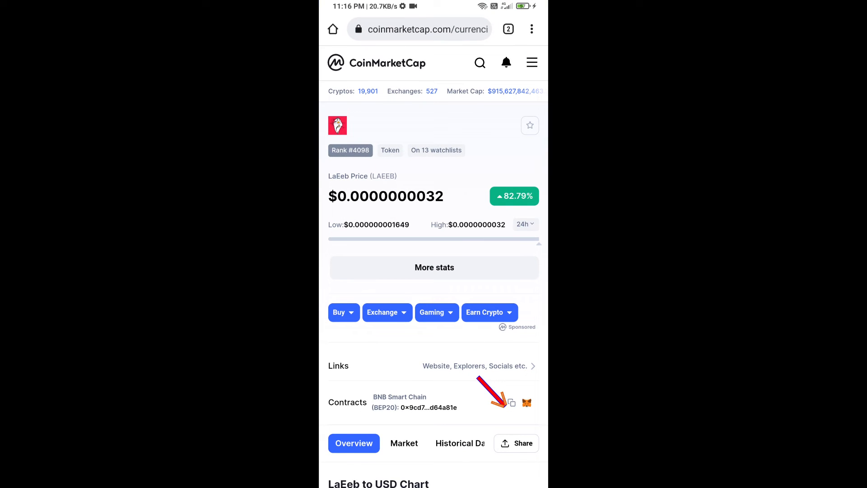
{"action": "left_click", "coordinate": [509, 402]}
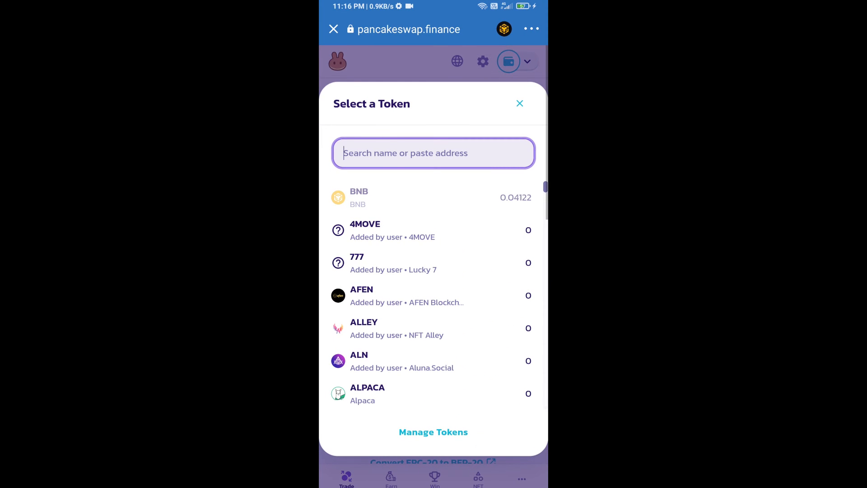
- Paste the LaEeb contract address (…c7D83F31224d8CD9d8dbc9Bd453Cd64A81e) and import it despite the warning
{"action": "type", "text": "c7D83F31224d8CD9d8dbc9Bd453Cd64A81e"}
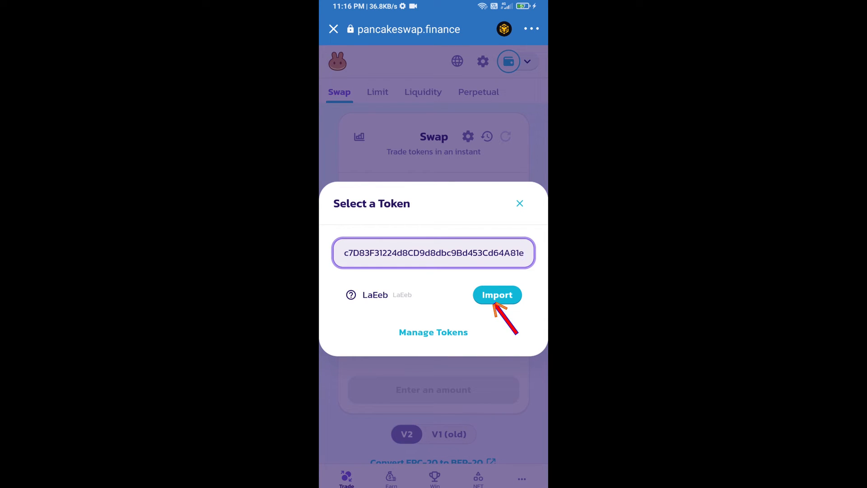
{"action": "left_click", "coordinate": [496, 295]}
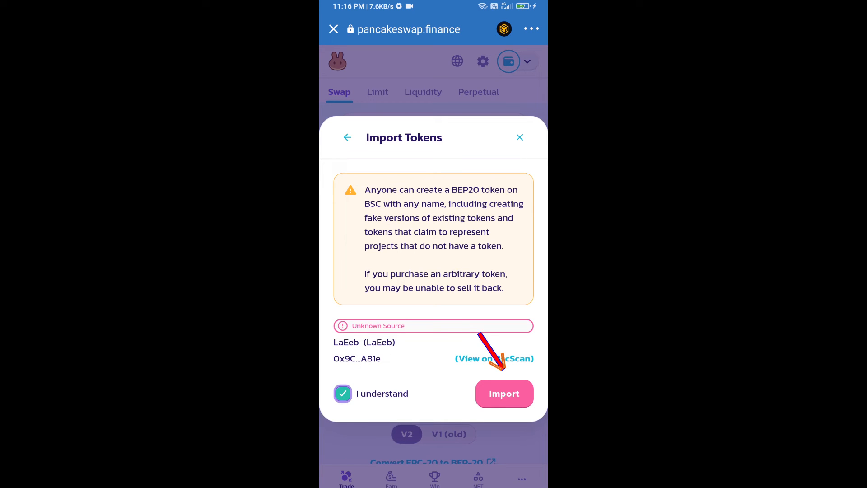
{"action": "left_click", "coordinate": [503, 394]}
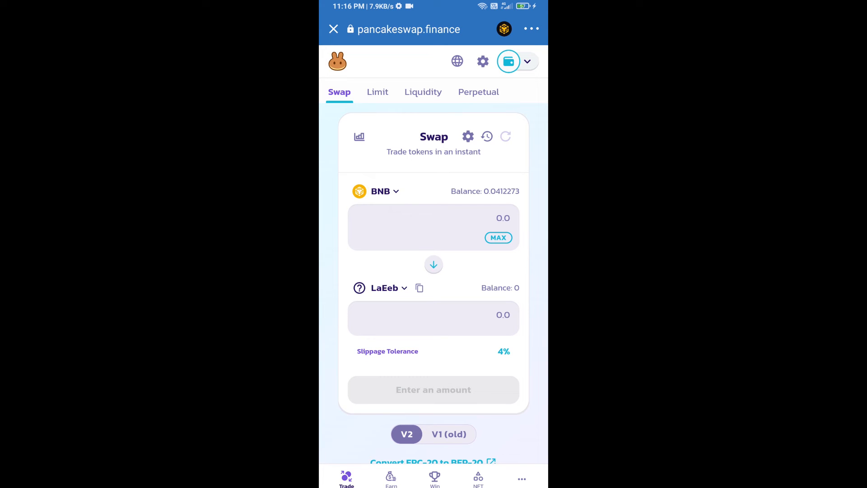
- Enter a custom 12% slippage tolerance in swap settings and close them
{"action": "left_click", "coordinate": [467, 137]}
{"action": "type", "text": "1"}
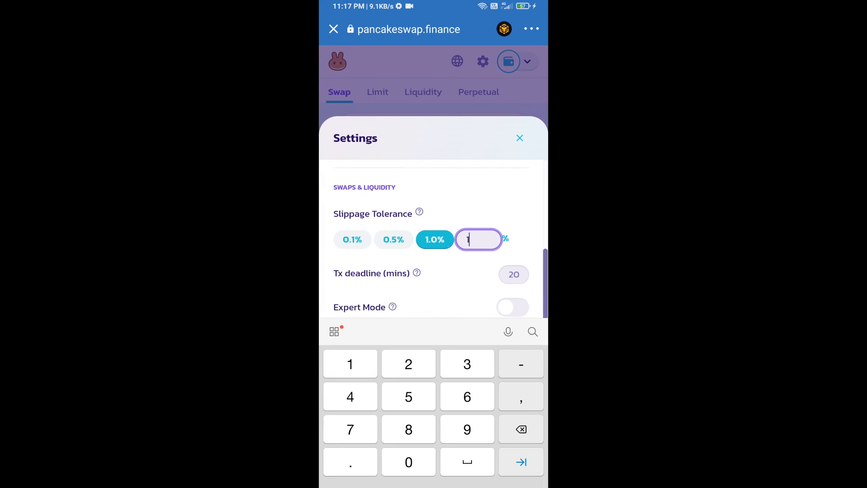
{"action": "type", "text": "2"}
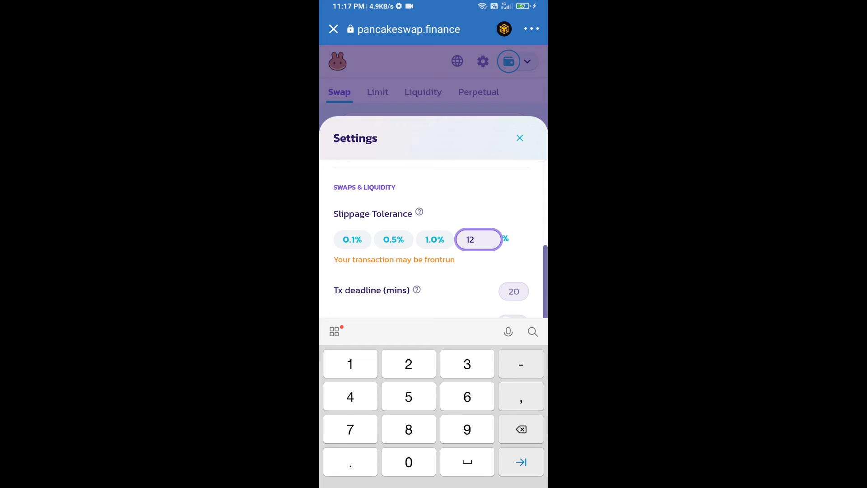
{"action": "left_click", "coordinate": [520, 137]}
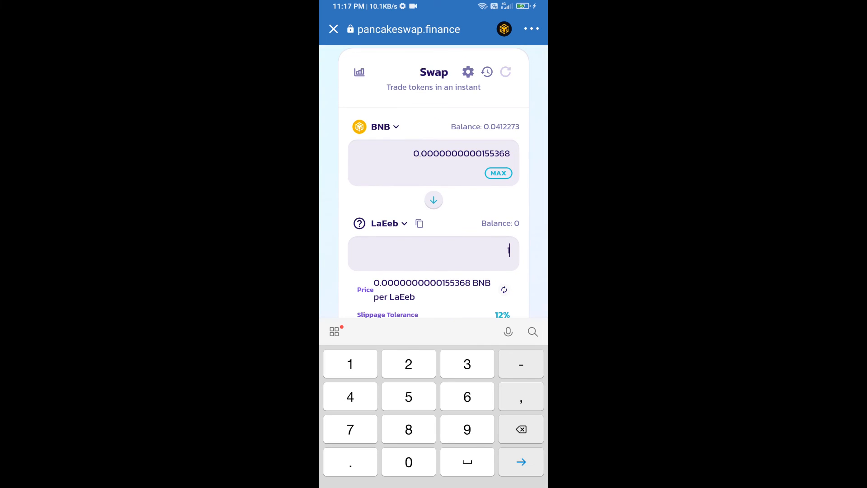
- Open the Confirm Swap summary for about 0.0000015537 BNB to 100,000 LaEeb
{"action": "scroll", "scroll_direction": "down", "scroll_amount": 3}
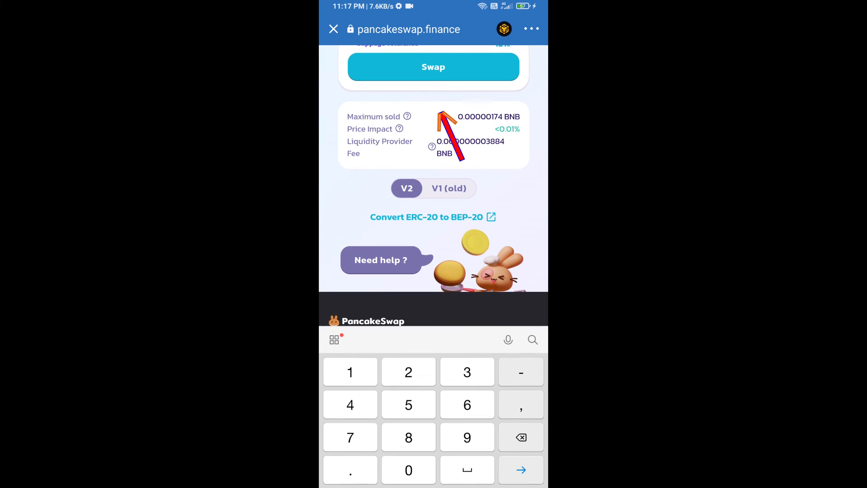
{"action": "left_click", "coordinate": [433, 66]}
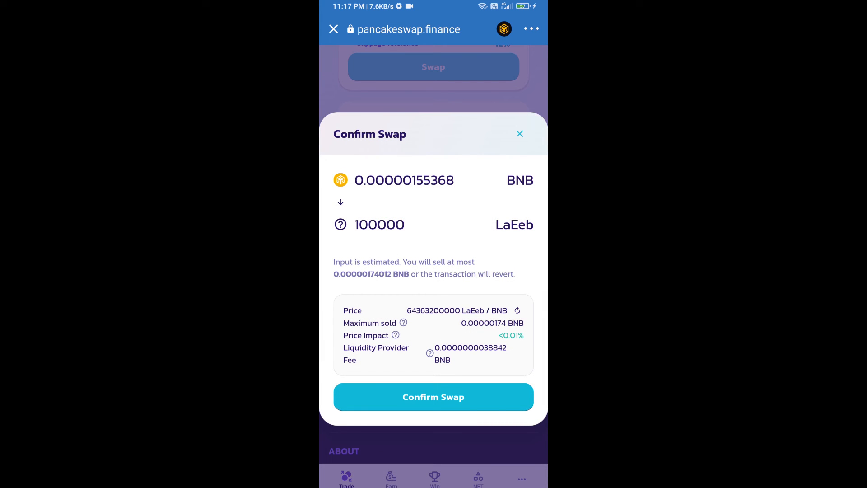